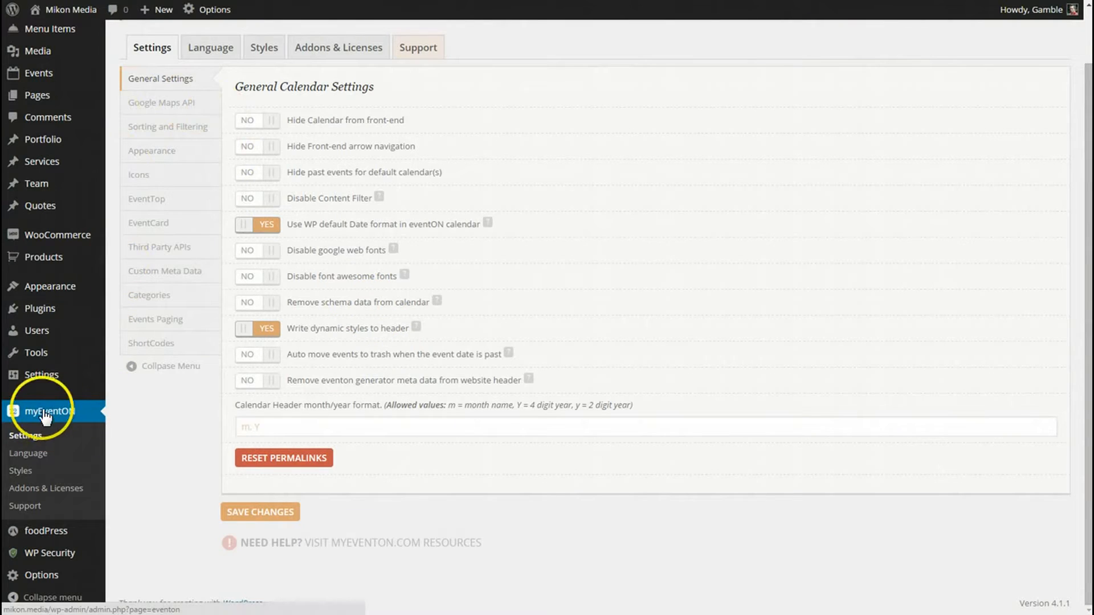
- Tick Event Type and Event Type 2 under EventON's Sorting and Filtering settings and save
click(260, 512)
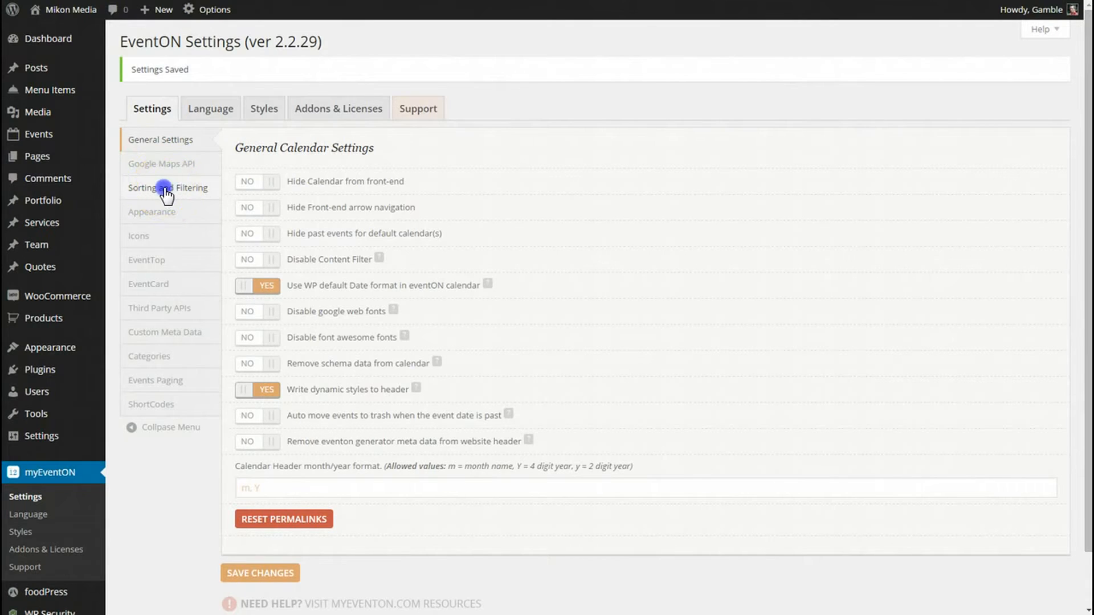
click(167, 188)
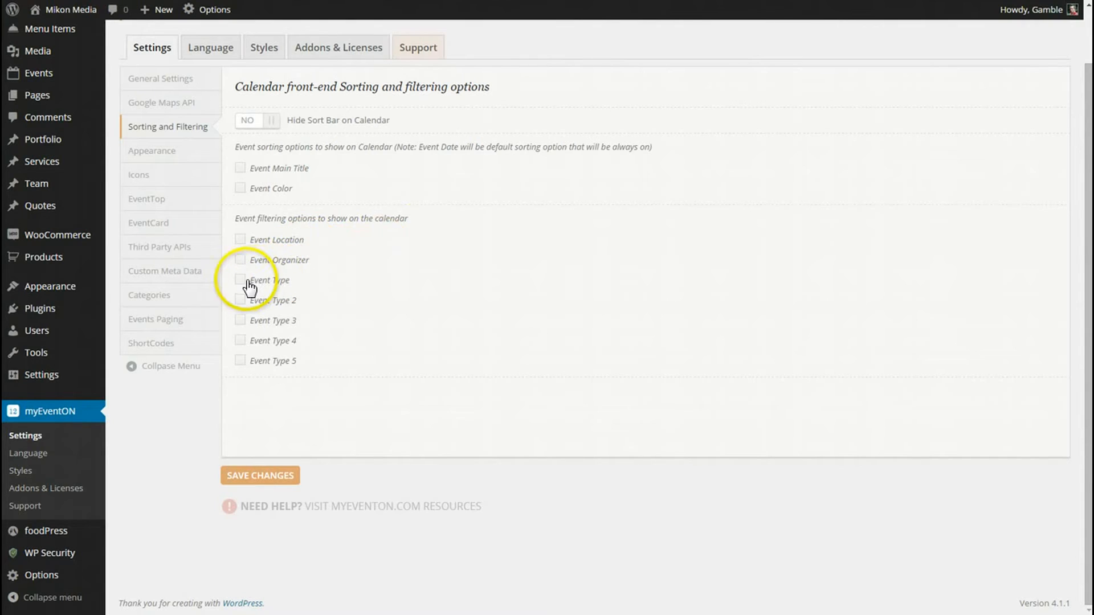
click(240, 280)
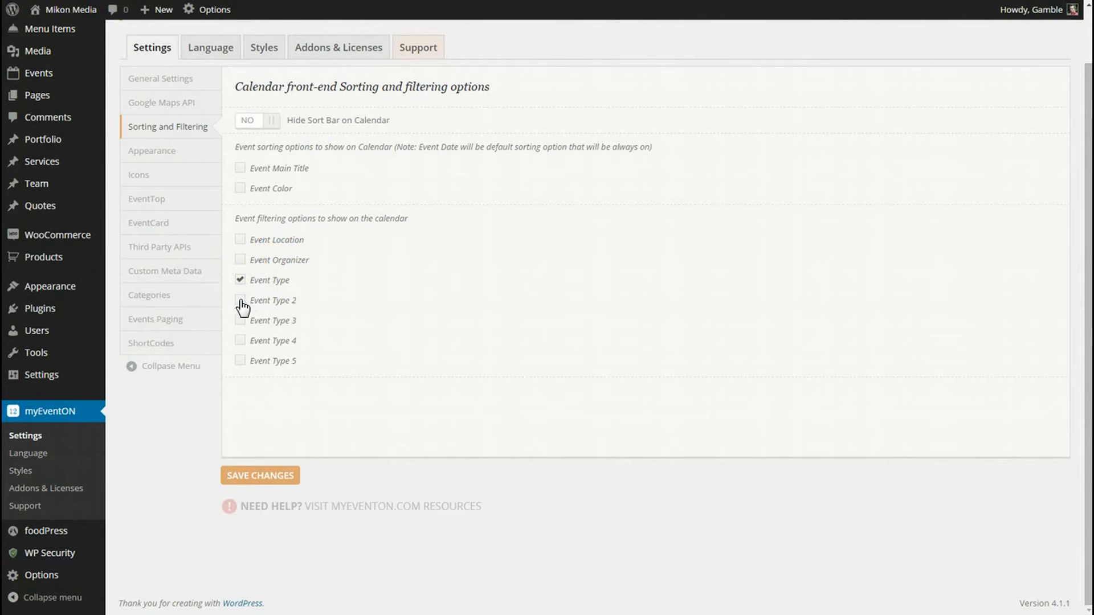
click(241, 300)
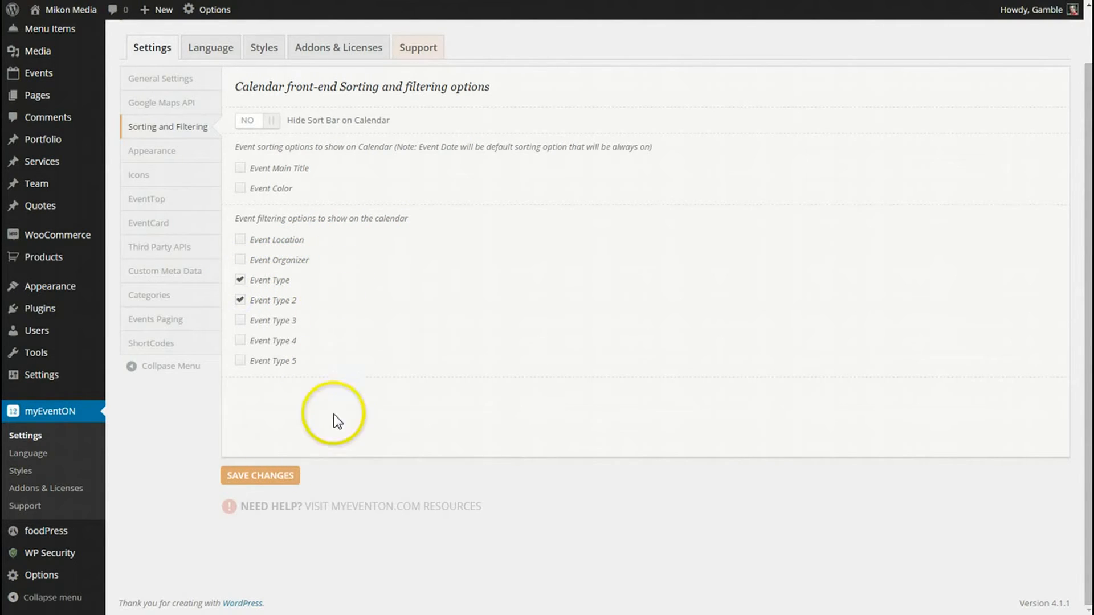
mouse_move(431, 321)
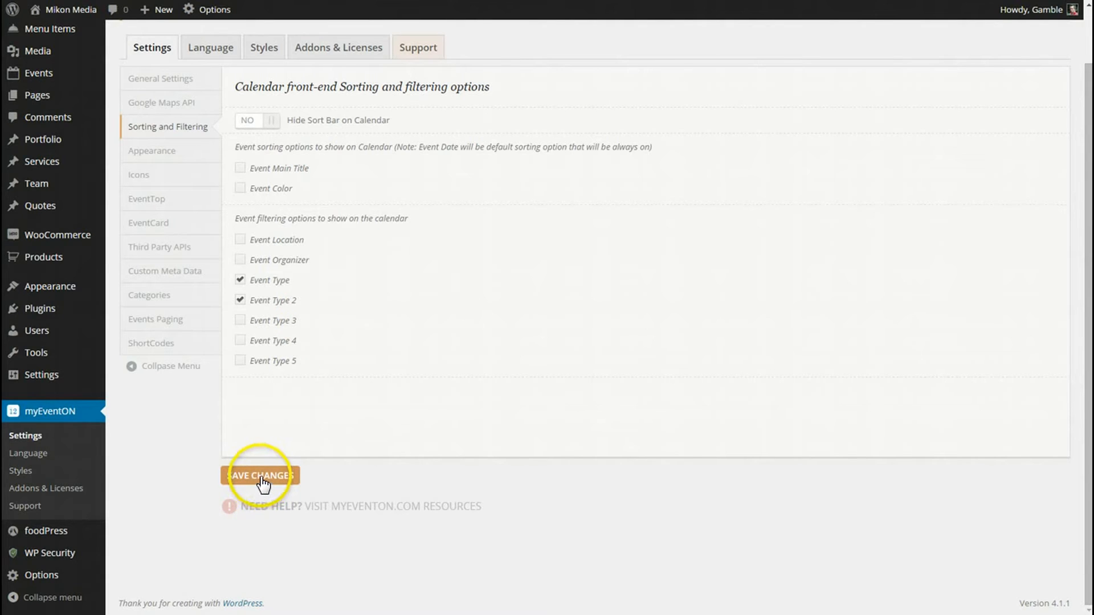
click(259, 476)
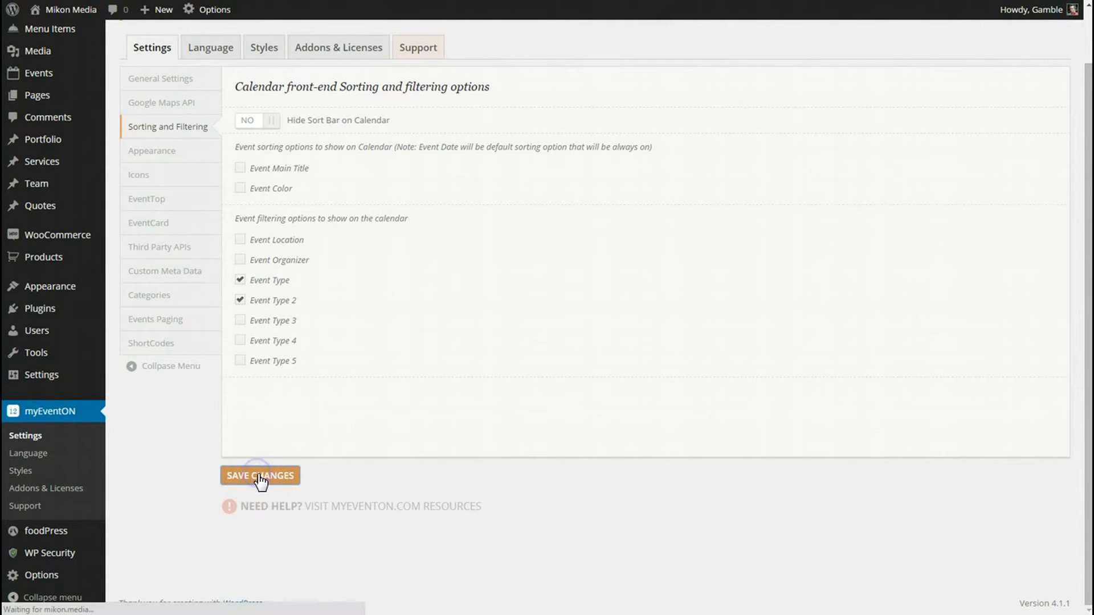
click(260, 475)
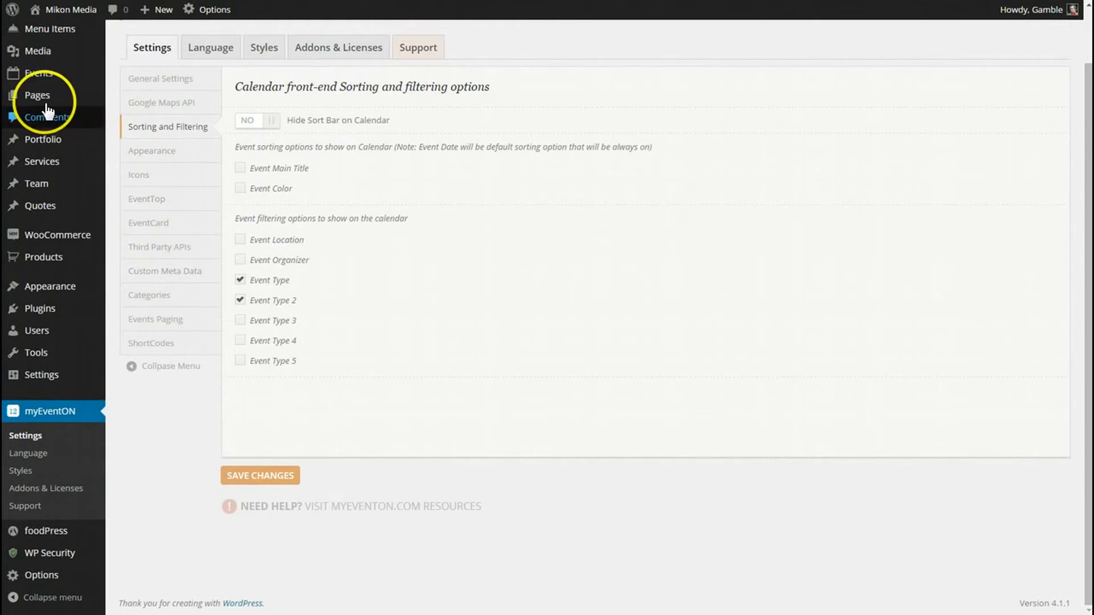
- Add a new page titled 'Sorting and Filtering Events'
click(37, 94)
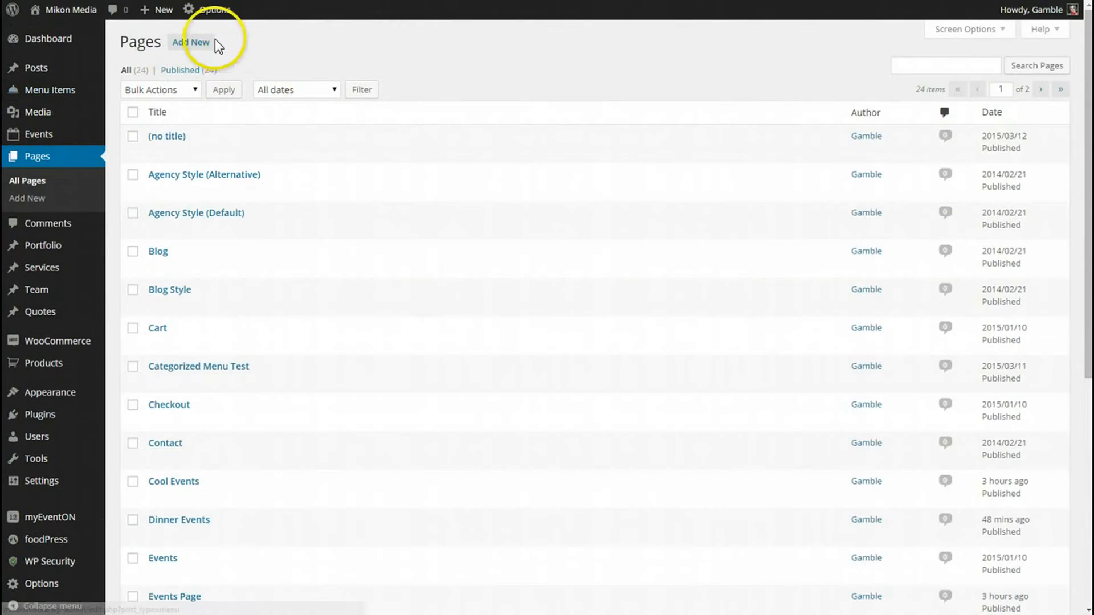
click(190, 43)
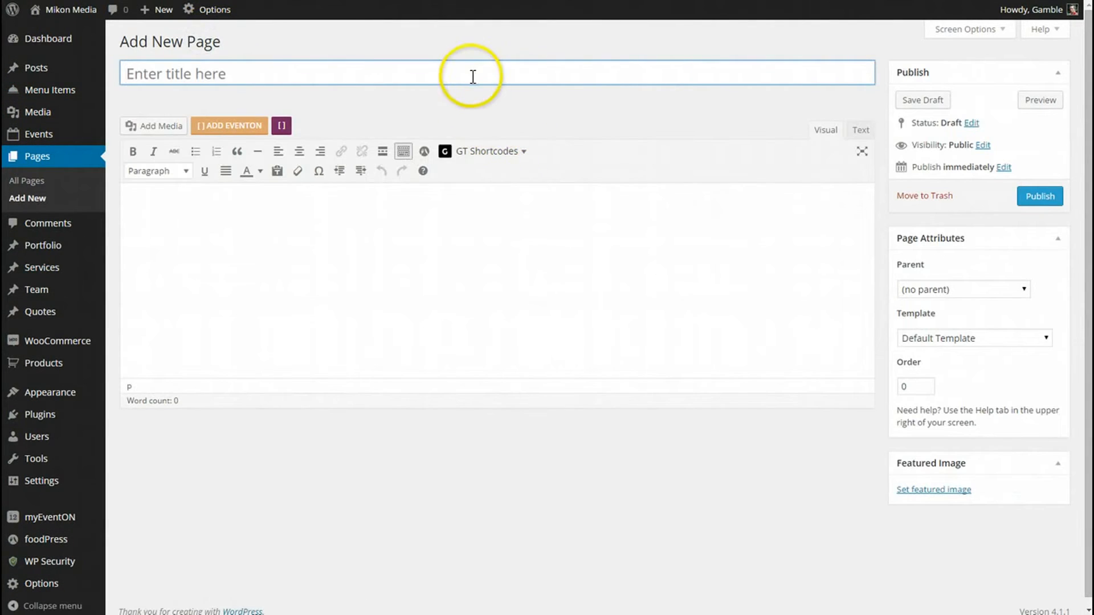
text(Sorting)
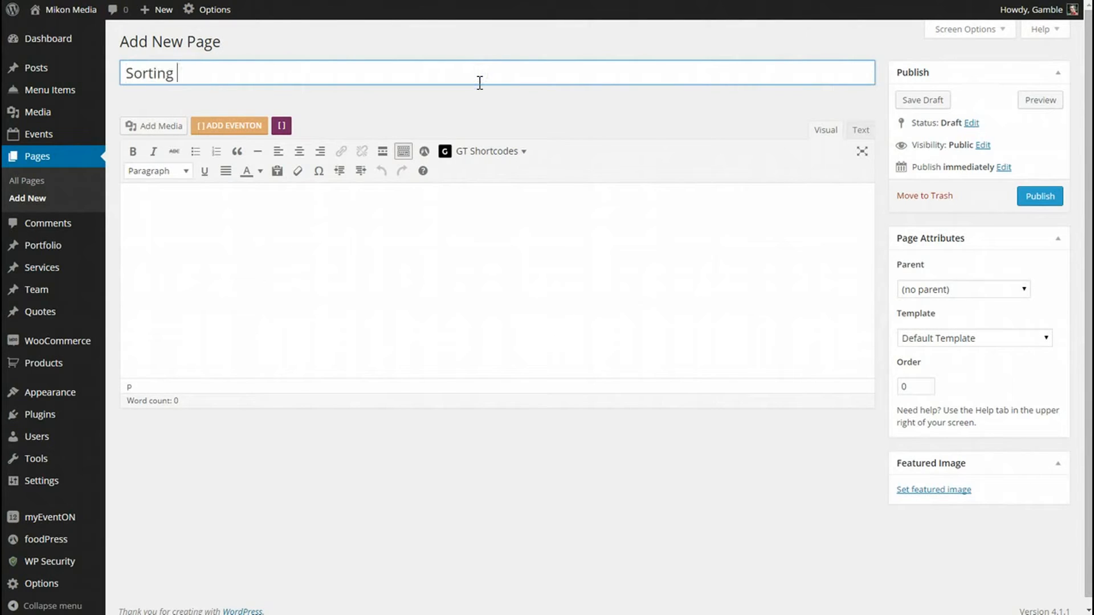
text(and Filter)
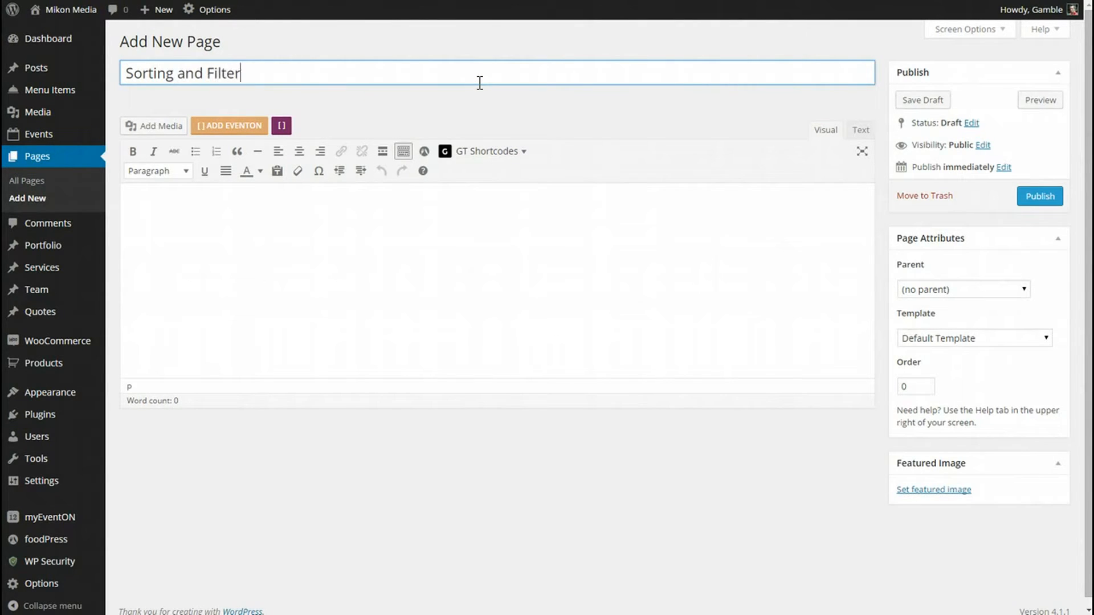
text(ing E)
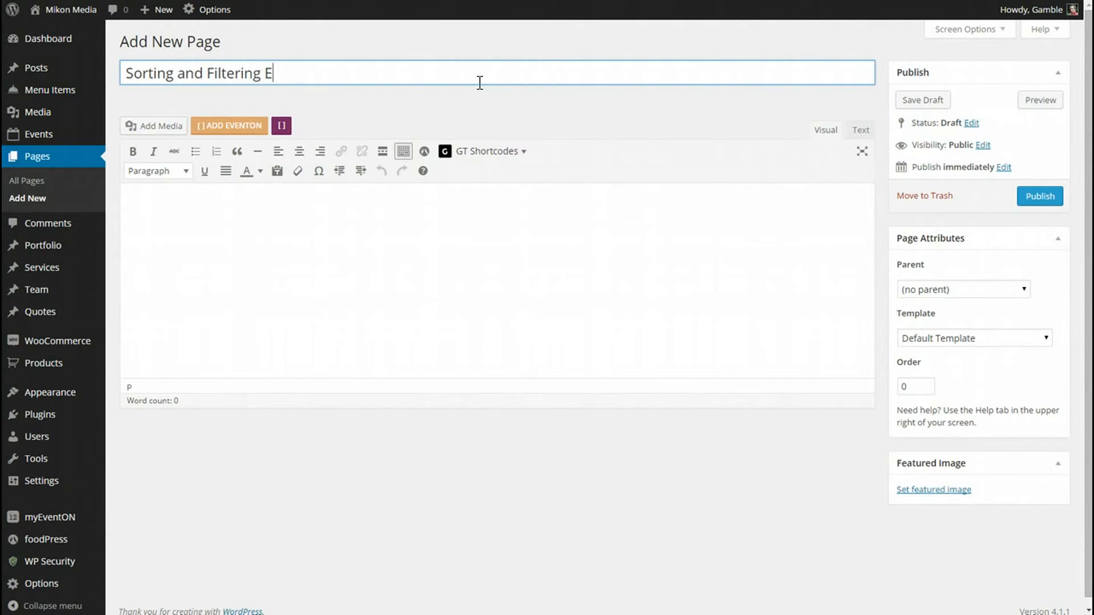
text(vents)
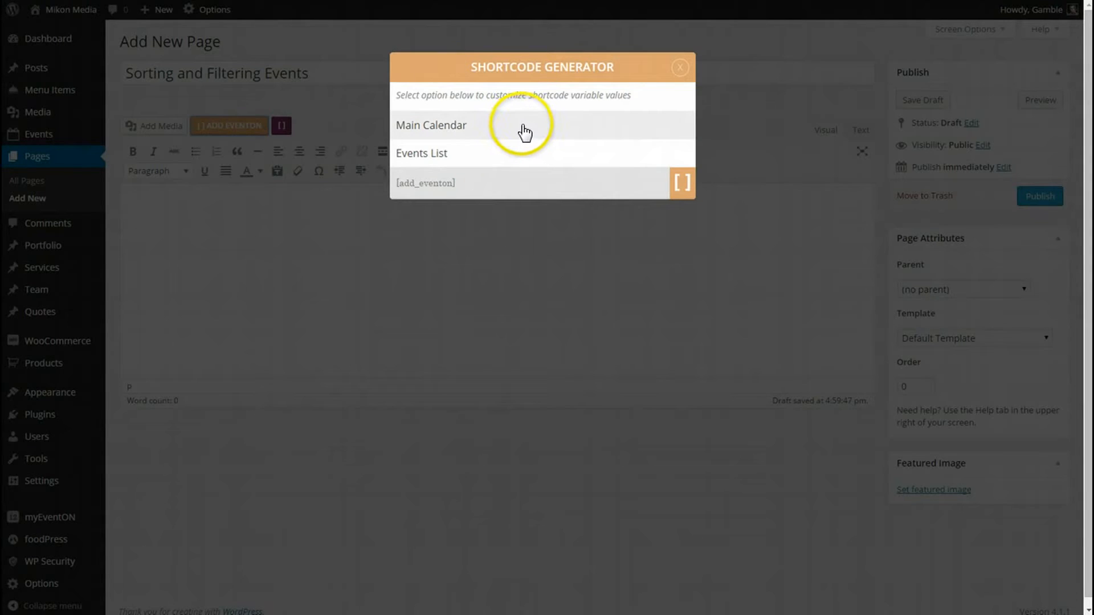
- Start a main calendar shortcode and scroll to its sort options
click(431, 125)
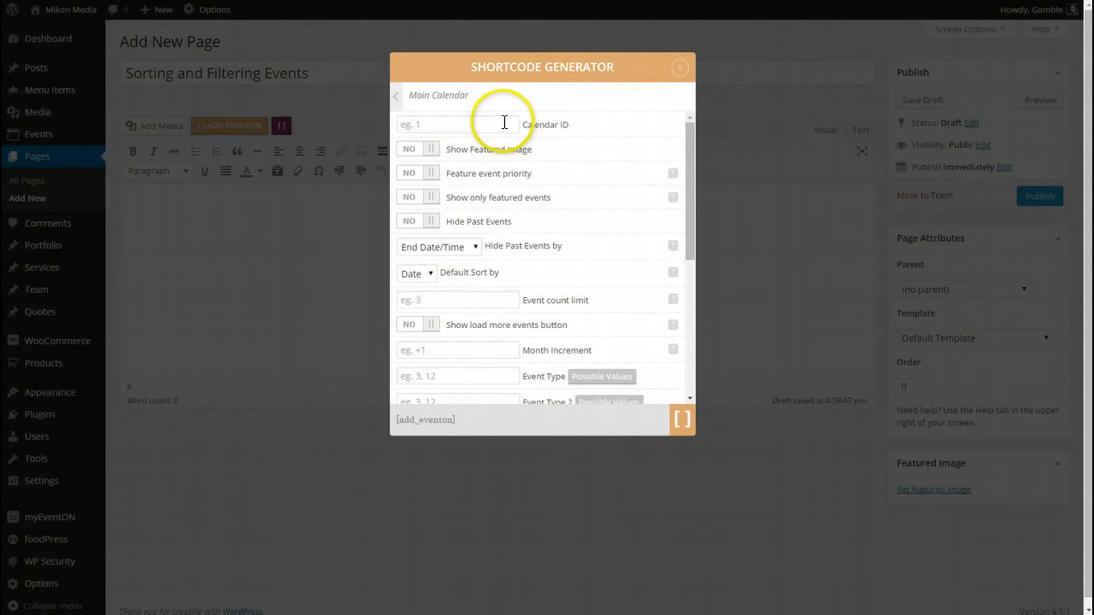
text(sorti)
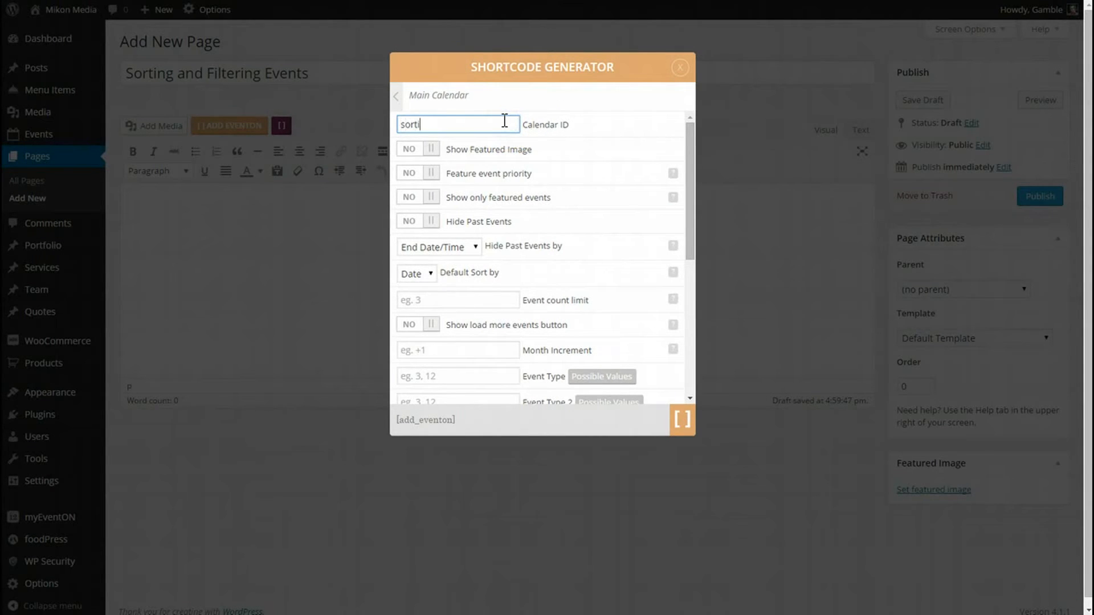
text(ed)
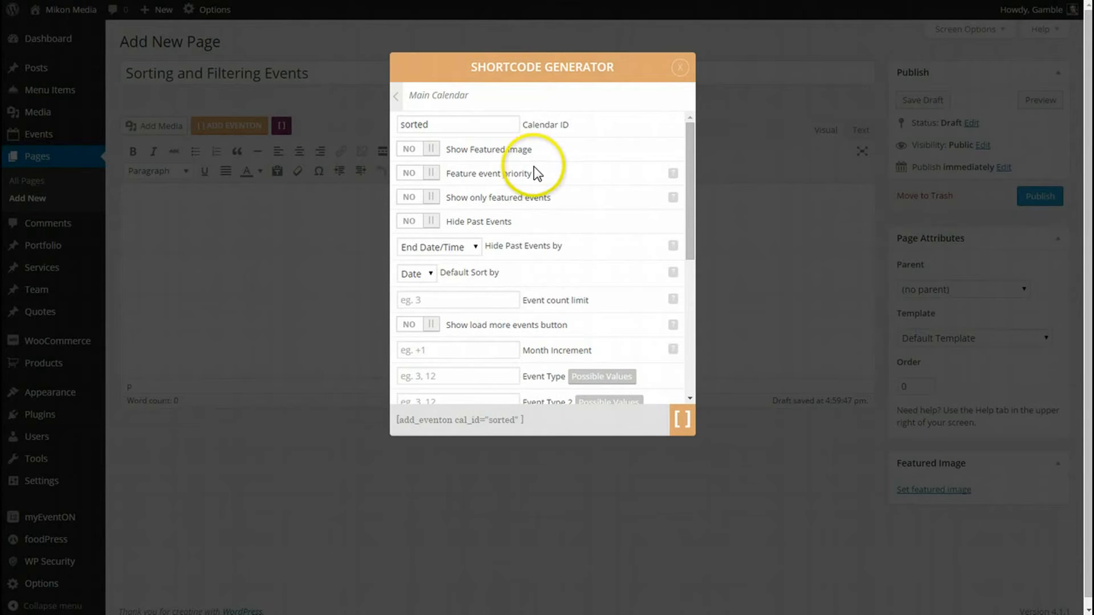
scroll(down, 3)
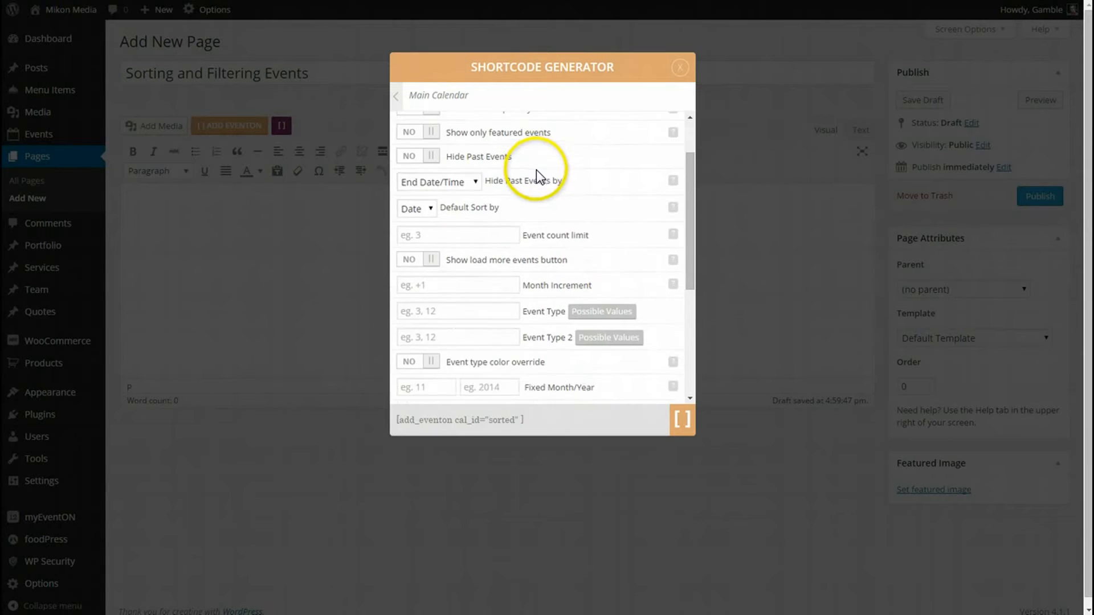
scroll(down, 3)
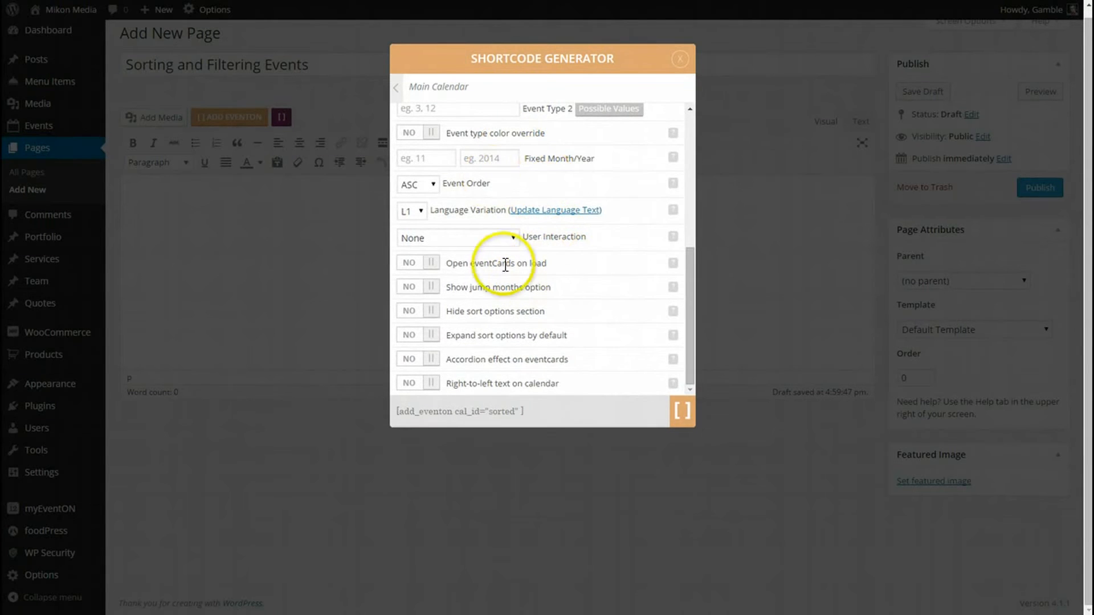
mouse_move(546, 236)
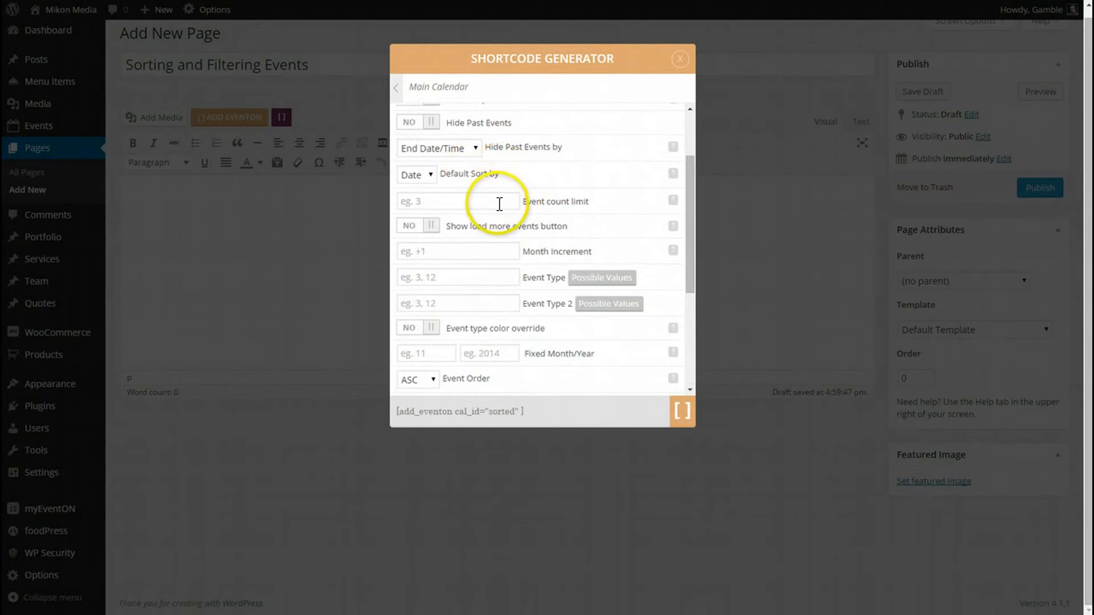
scroll(down, 3)
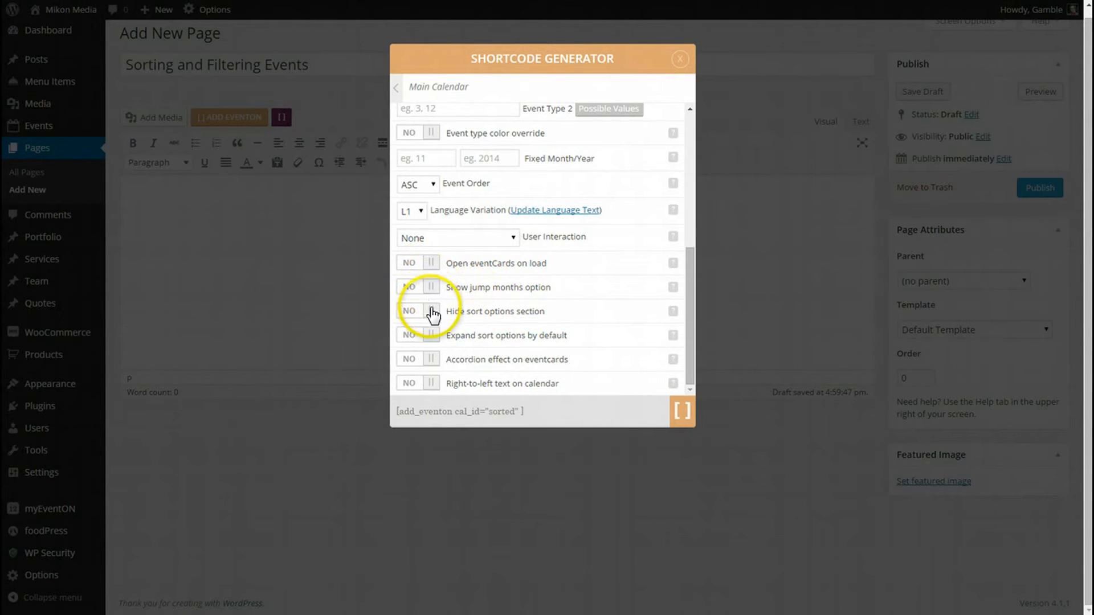
- Set Hide sort options to NO and Expand sort options to YES
click(431, 311)
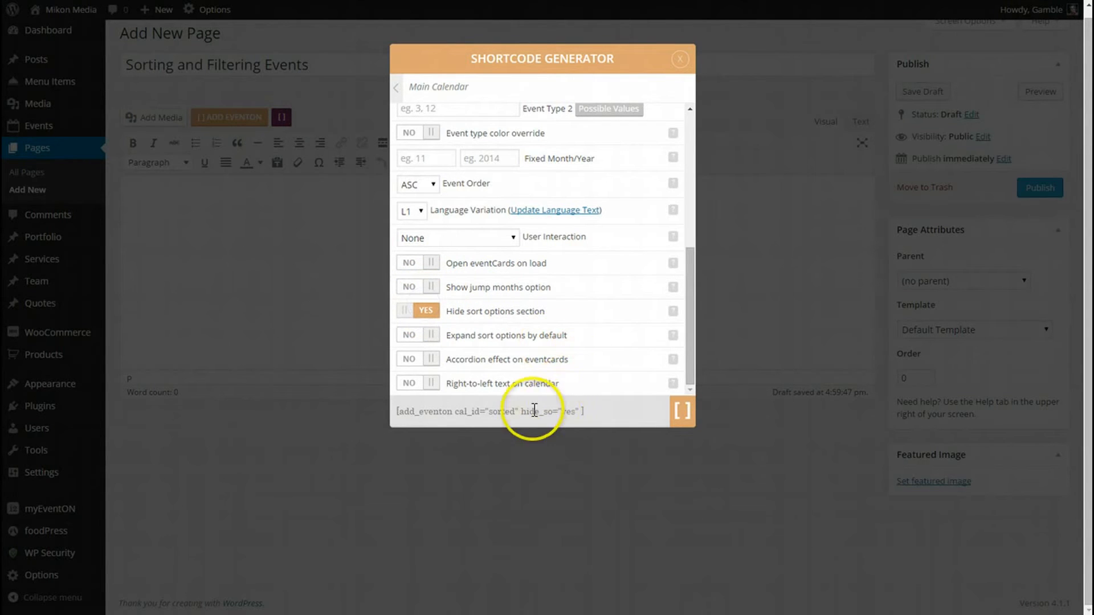
click(418, 311)
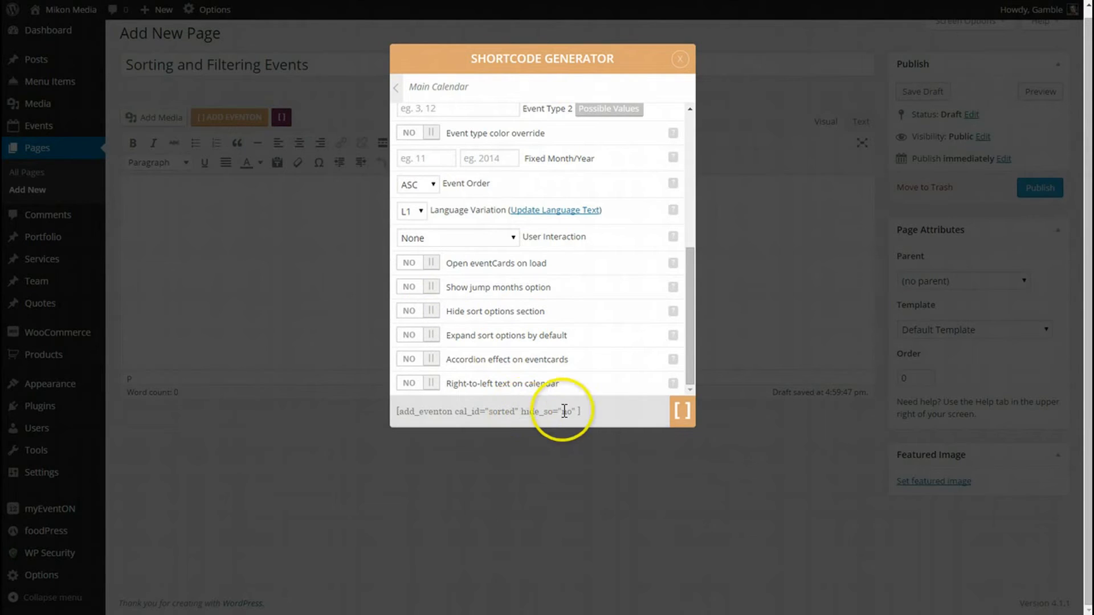
click(419, 311)
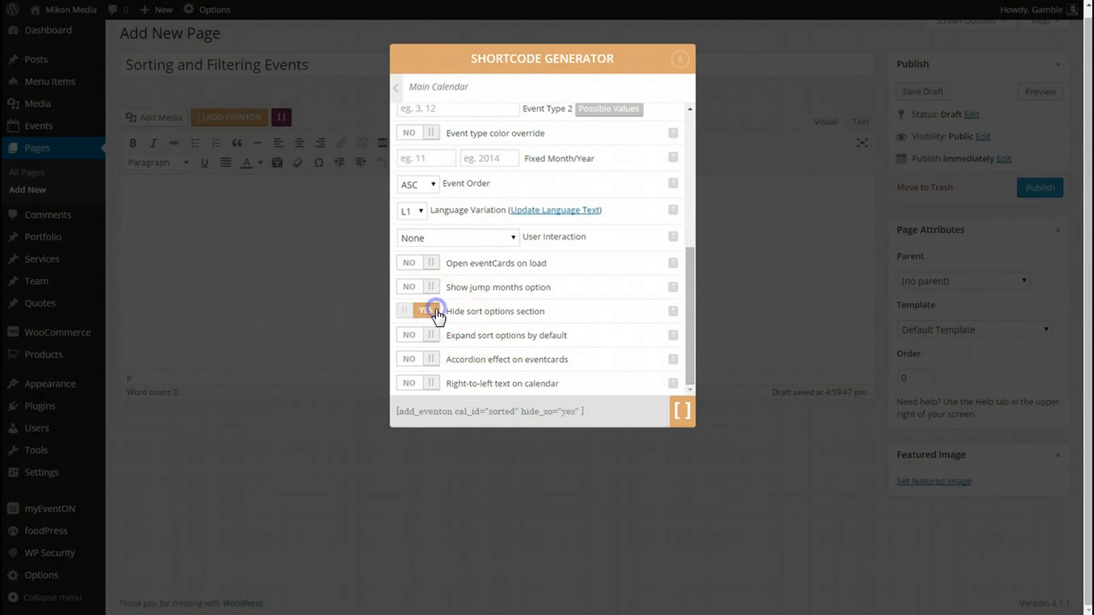
click(424, 310)
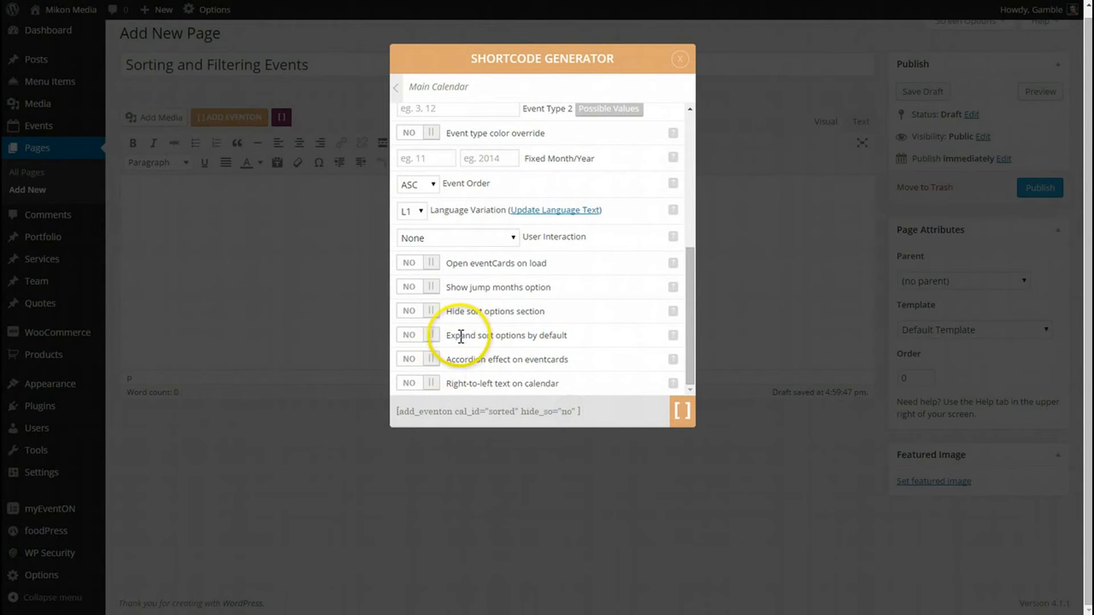
click(417, 335)
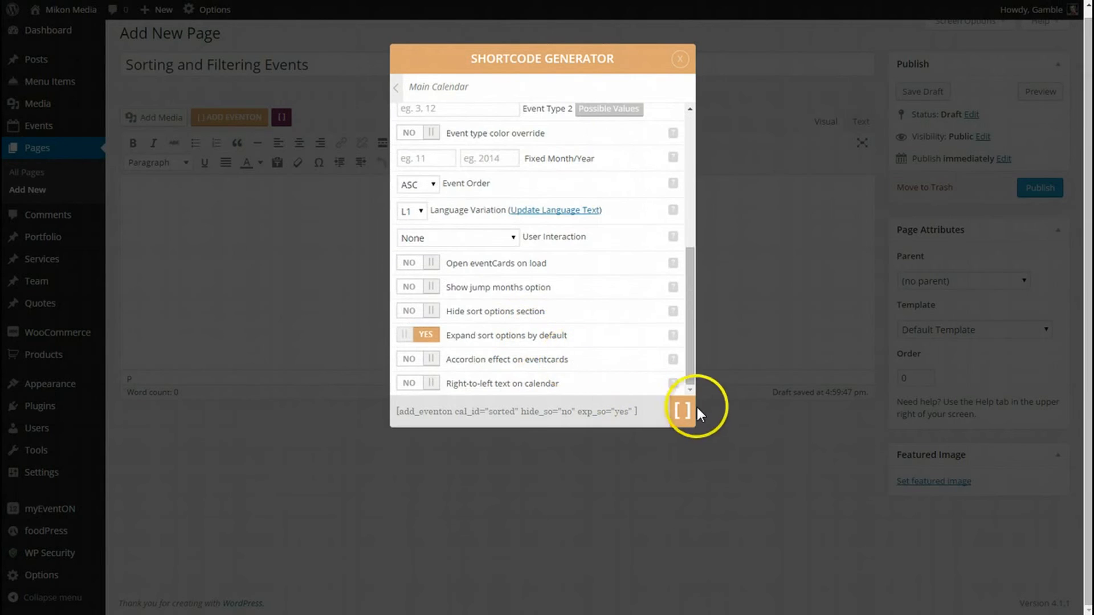
- Insert the calendar shortcode, publish the page, and view it
click(683, 411)
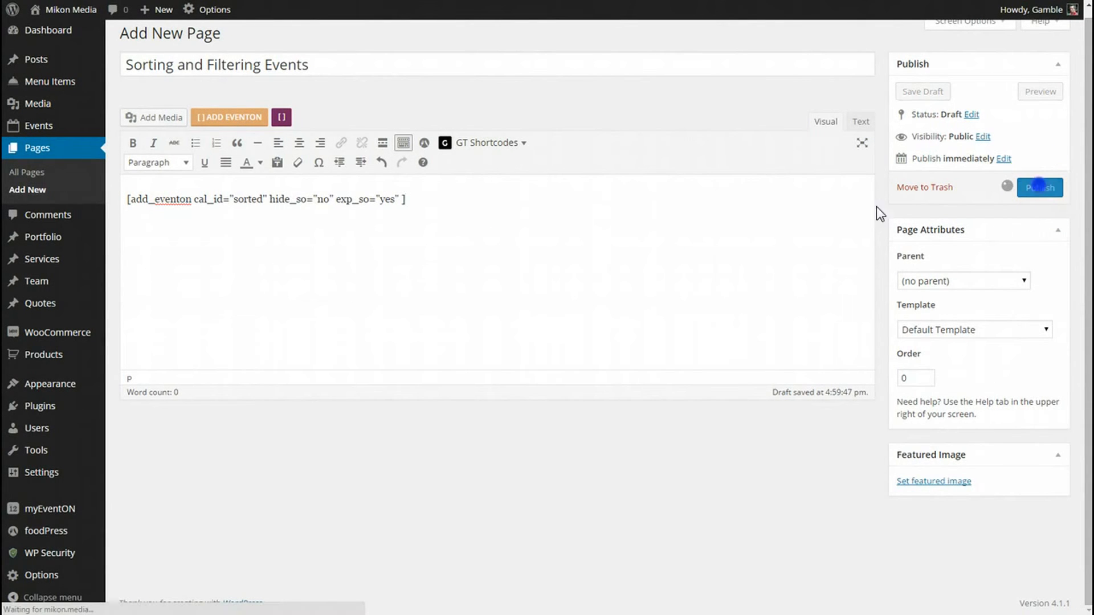
click(1039, 187)
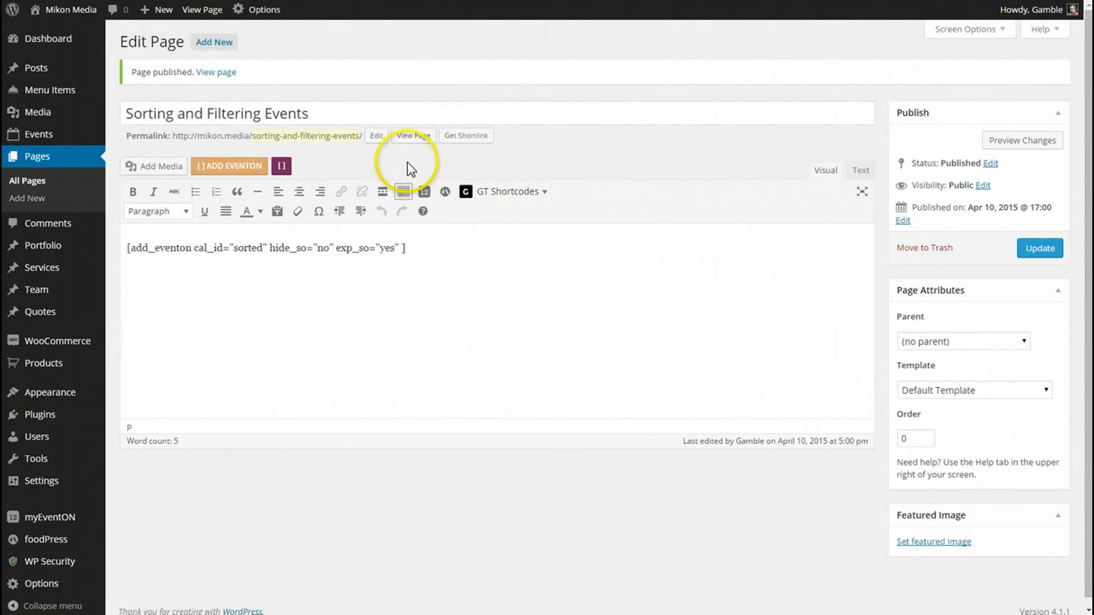
click(413, 136)
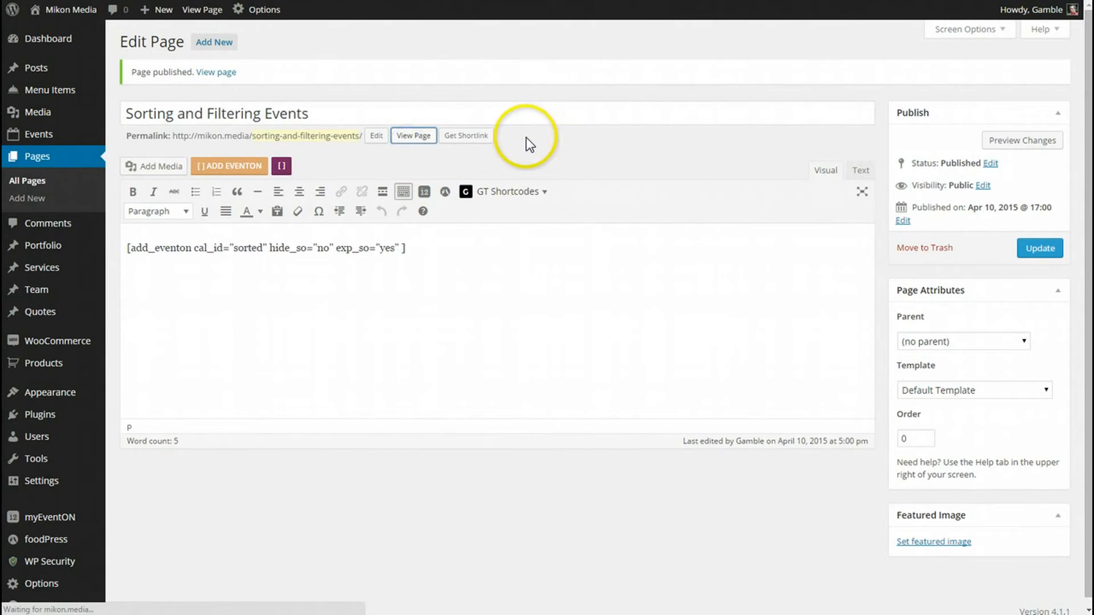
- Filter the live calendar to Dinners in Event Type and Cleveland in Event Type 2
click(413, 136)
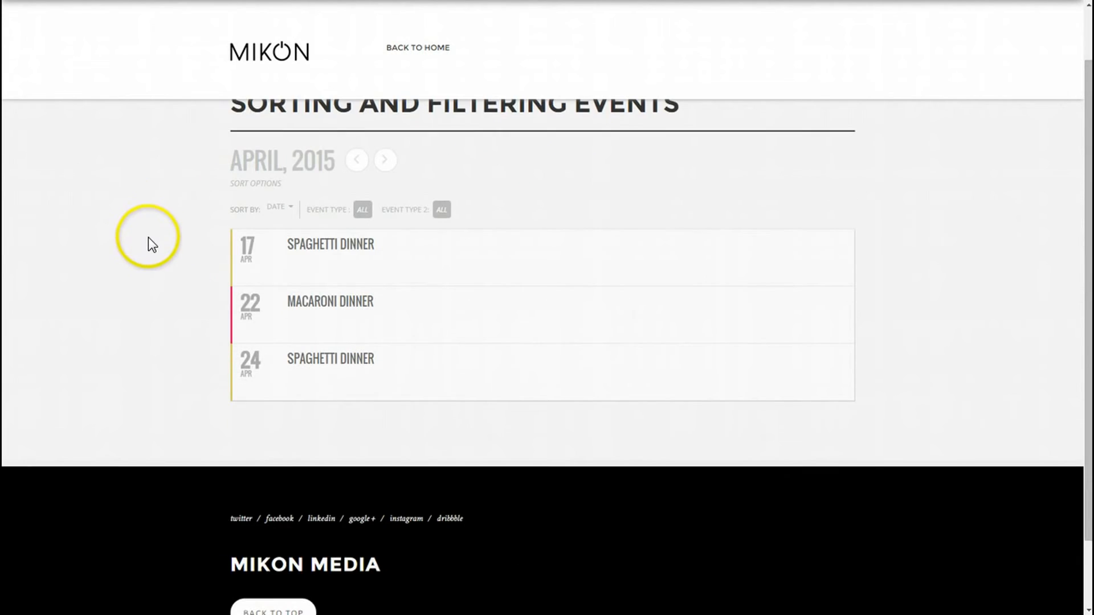
scroll(down, 3)
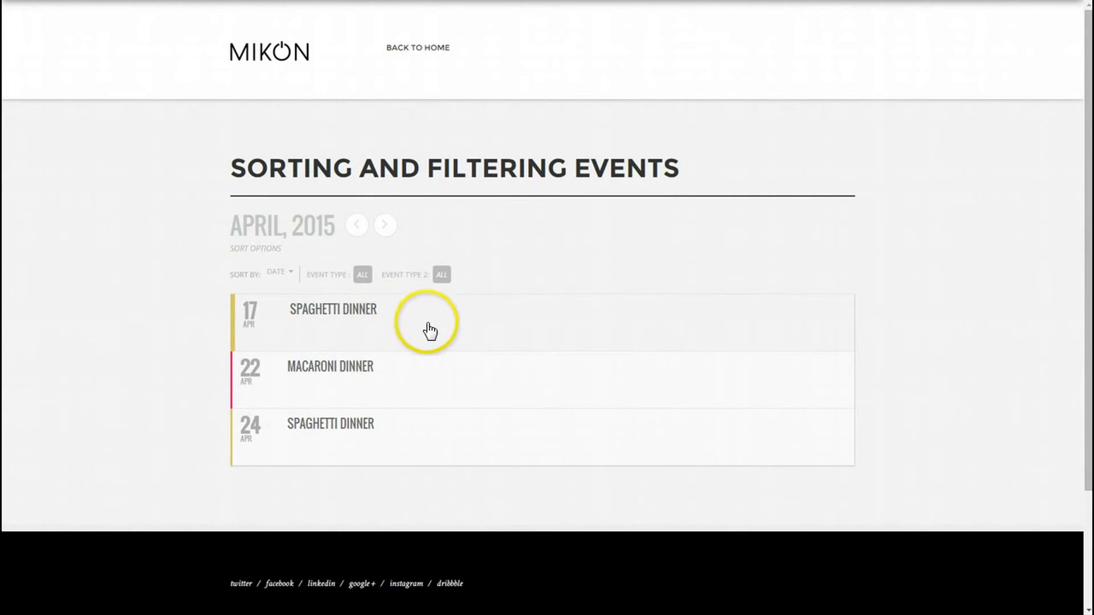
mouse_move(403, 326)
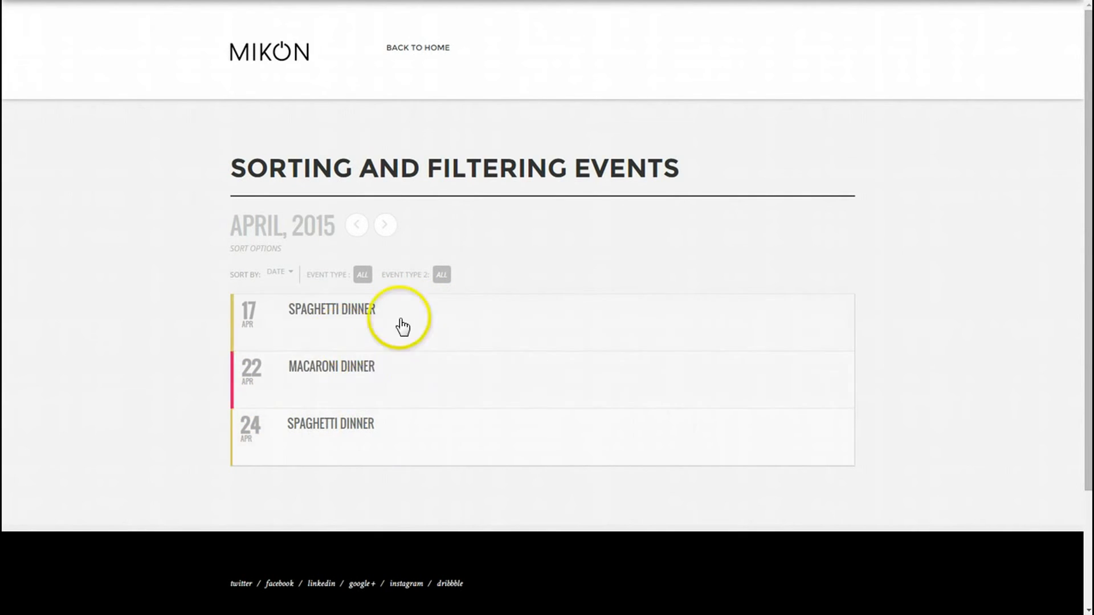
click(362, 274)
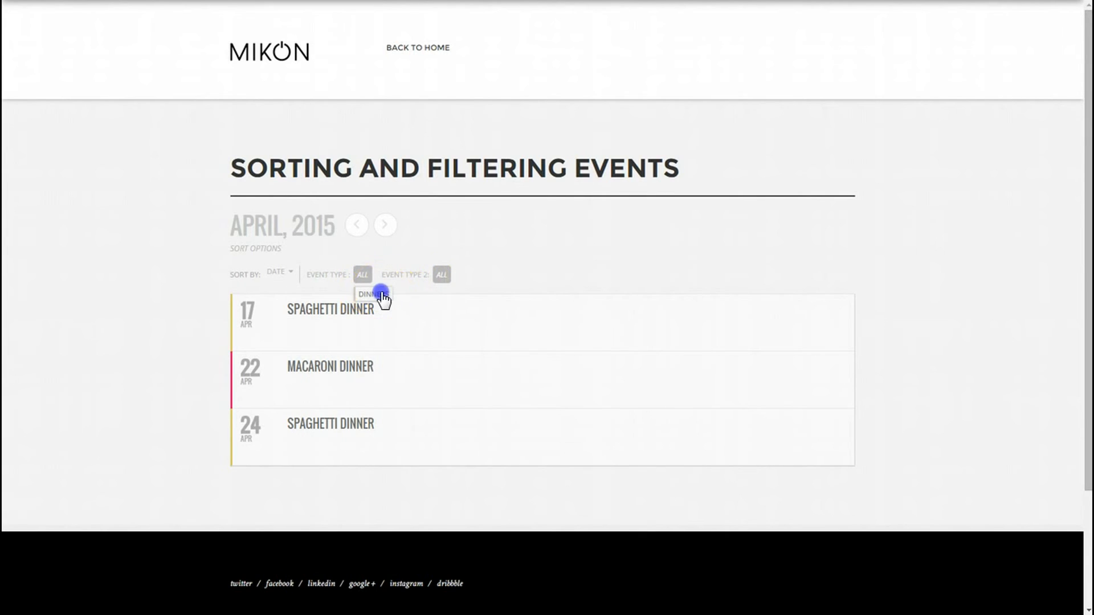
click(370, 294)
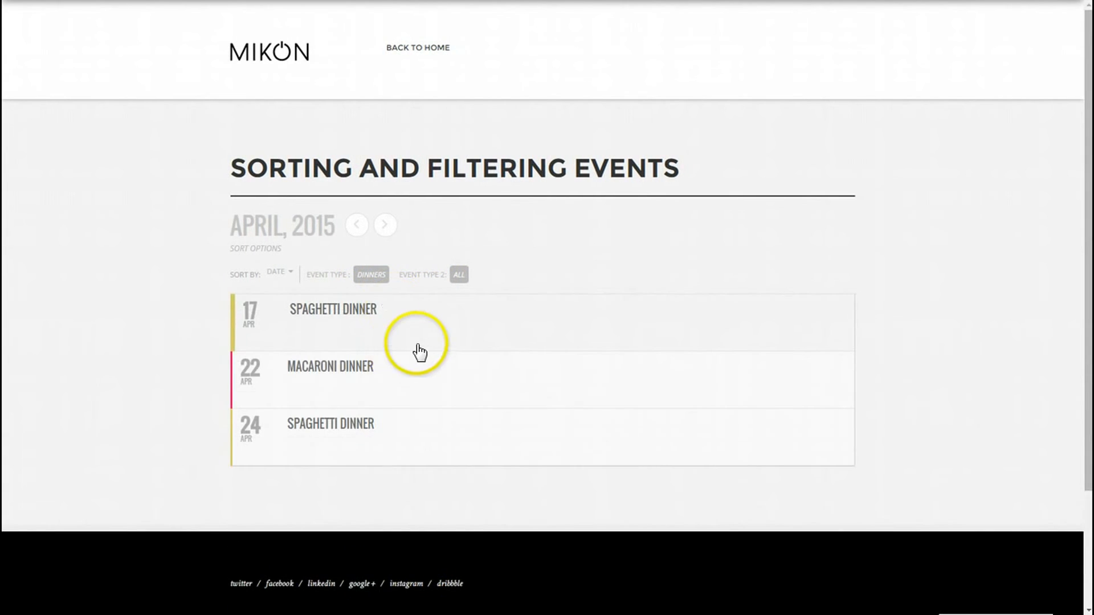
click(458, 274)
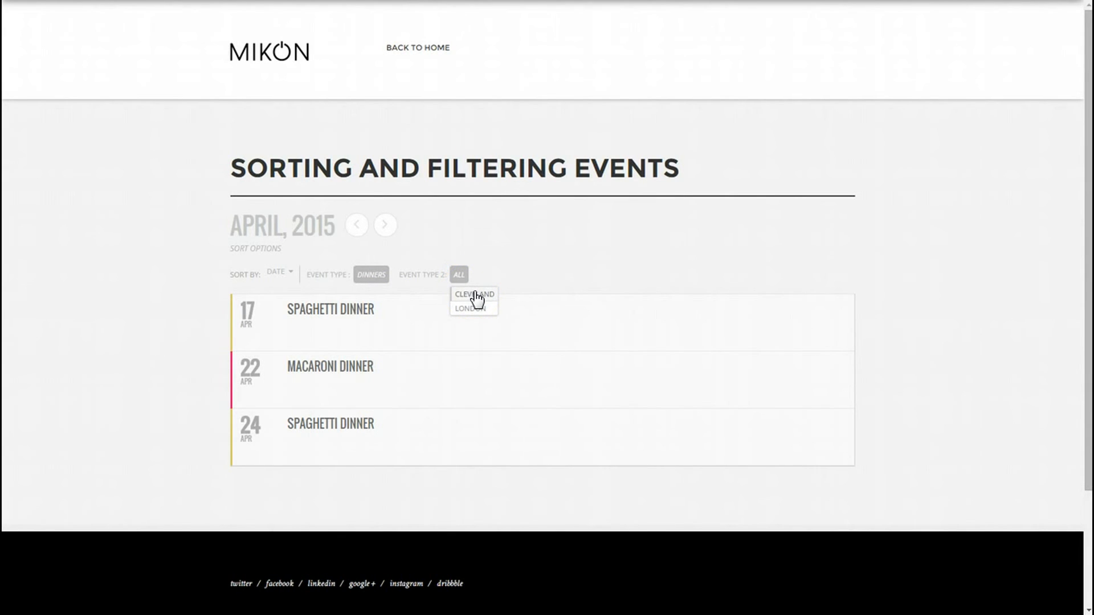
click(473, 294)
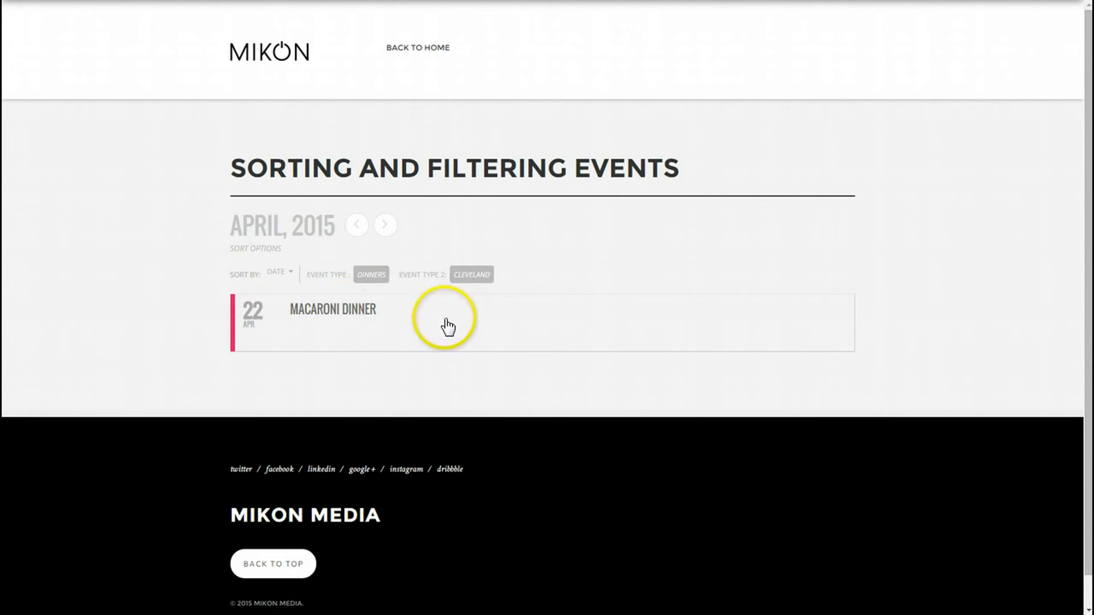
- Switch Event Type 2 to London, then reset both filters to All
click(471, 274)
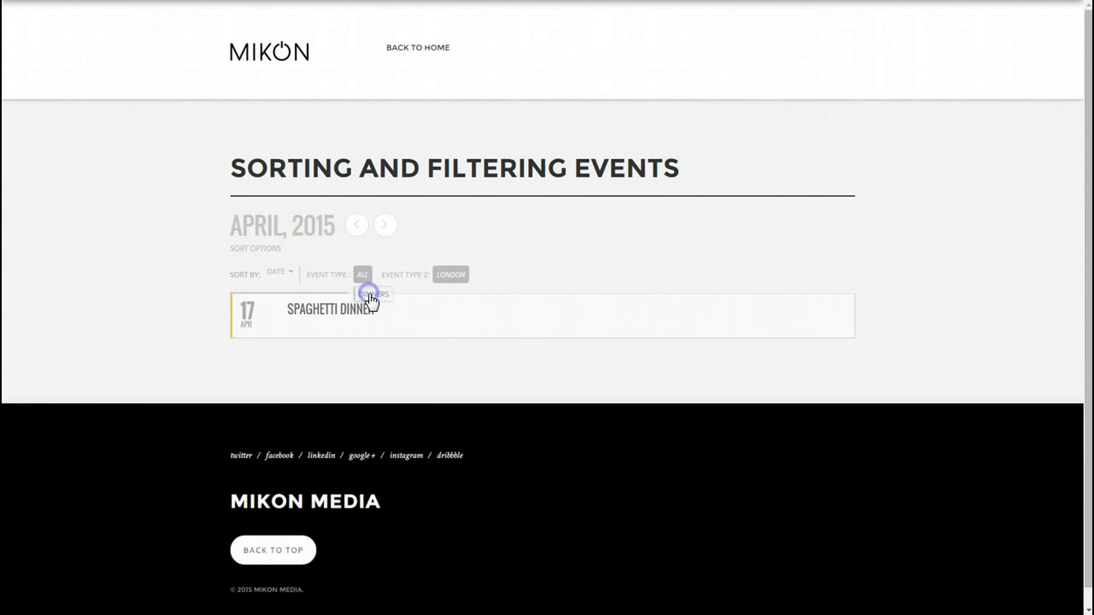
click(374, 294)
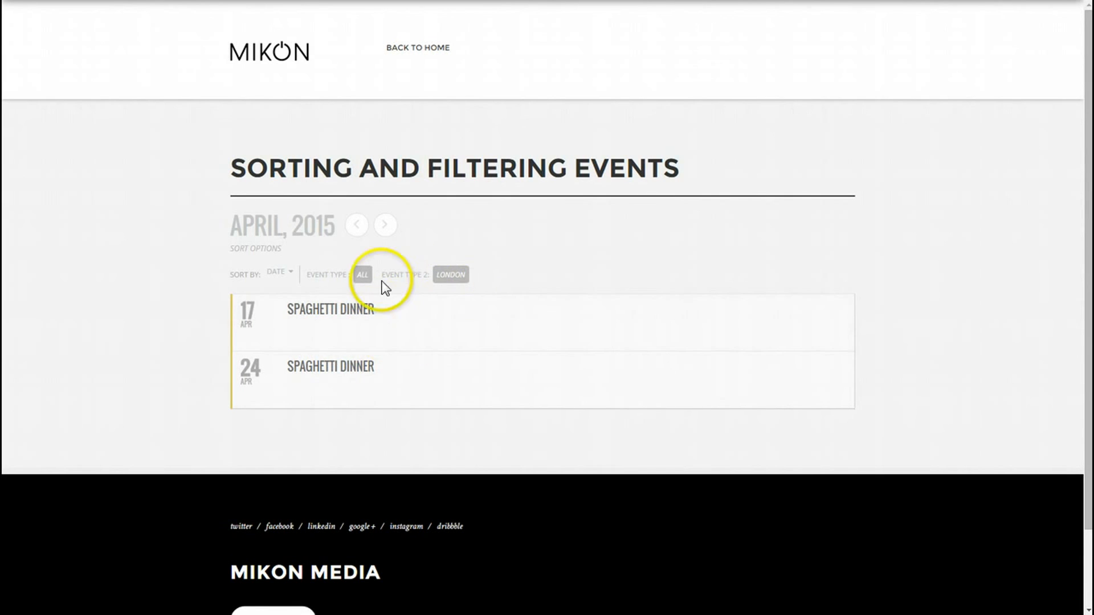
click(450, 274)
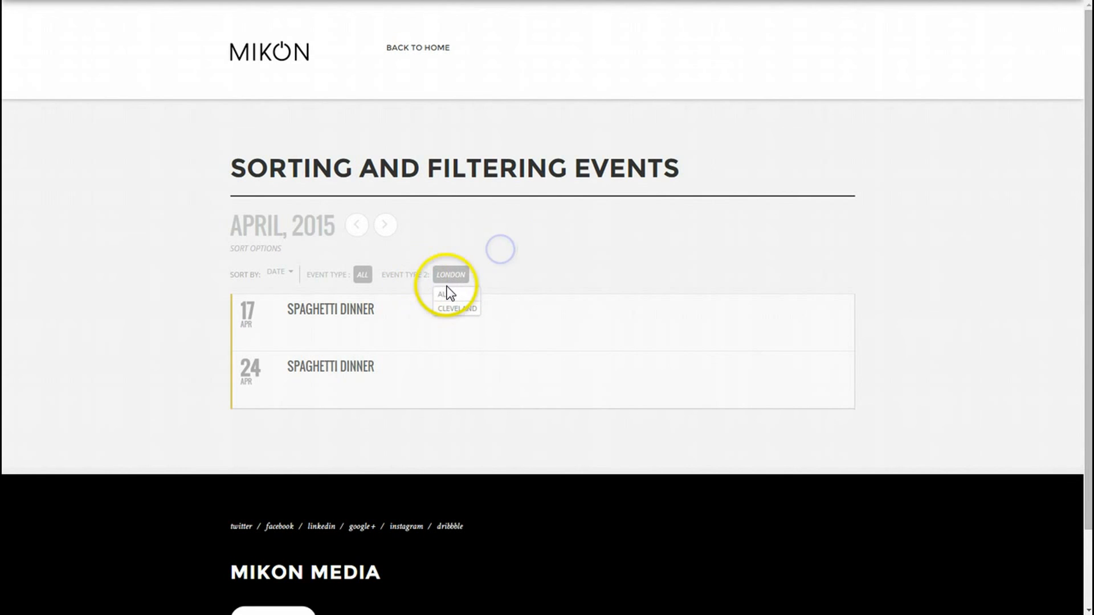
click(450, 293)
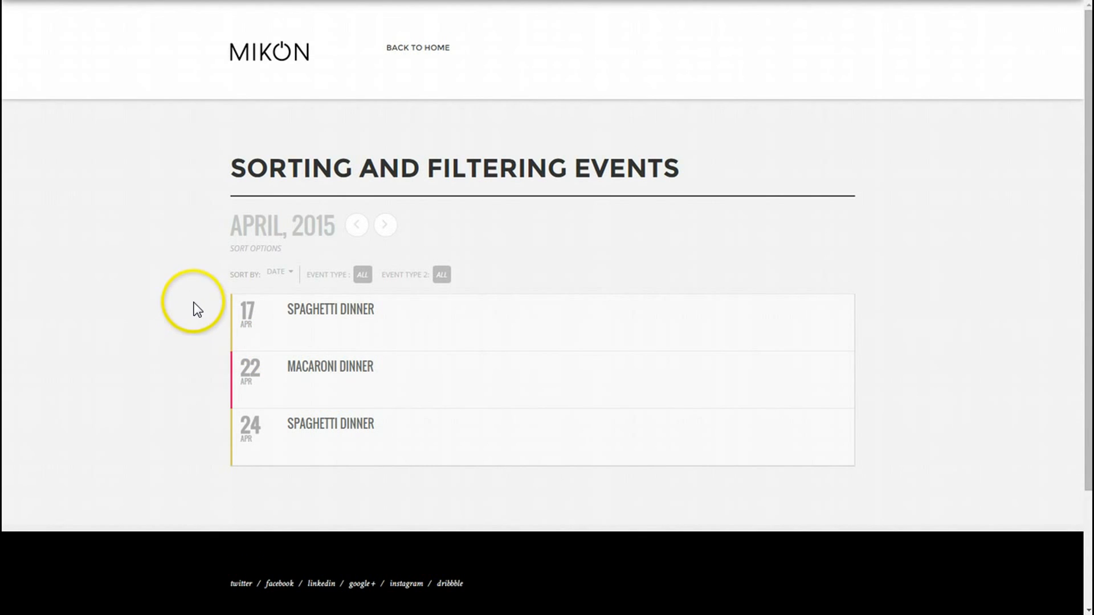
mouse_move(351, 289)
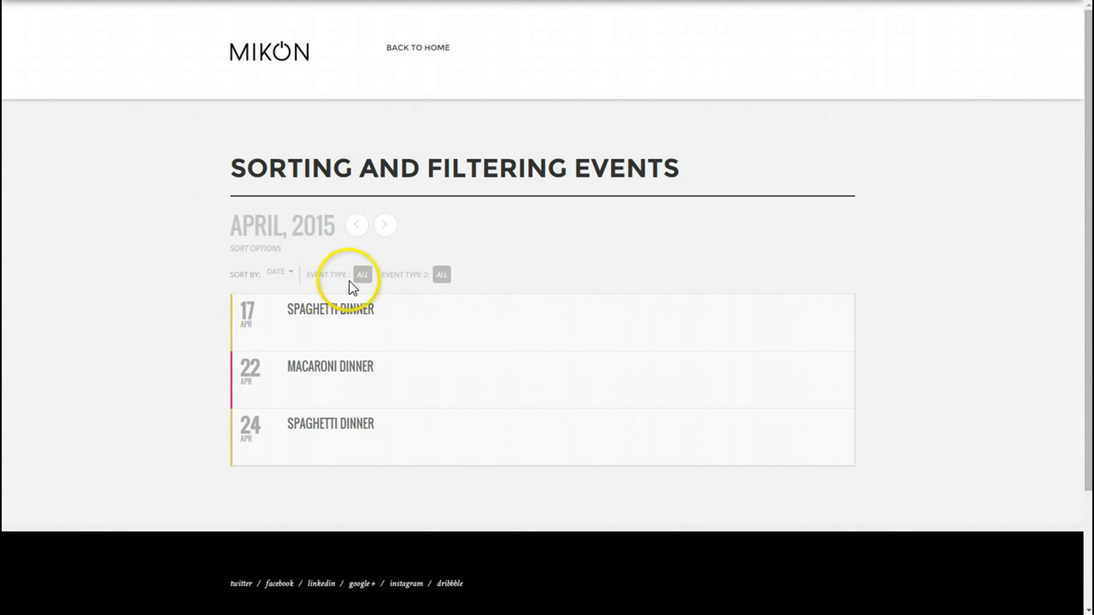